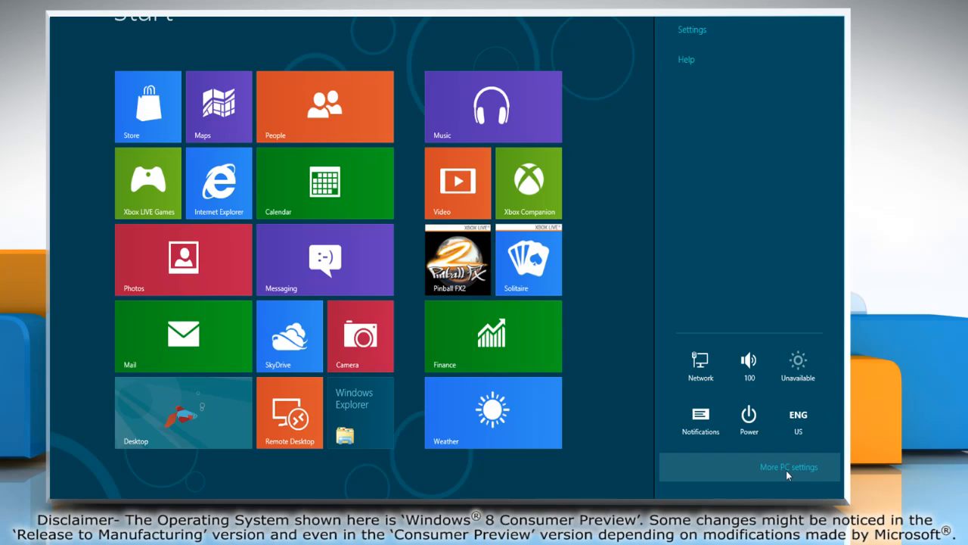
# - Go to More PC settings, the Users page, and begin switching the local account to a Microsoft account
pyautogui.click(789, 466)
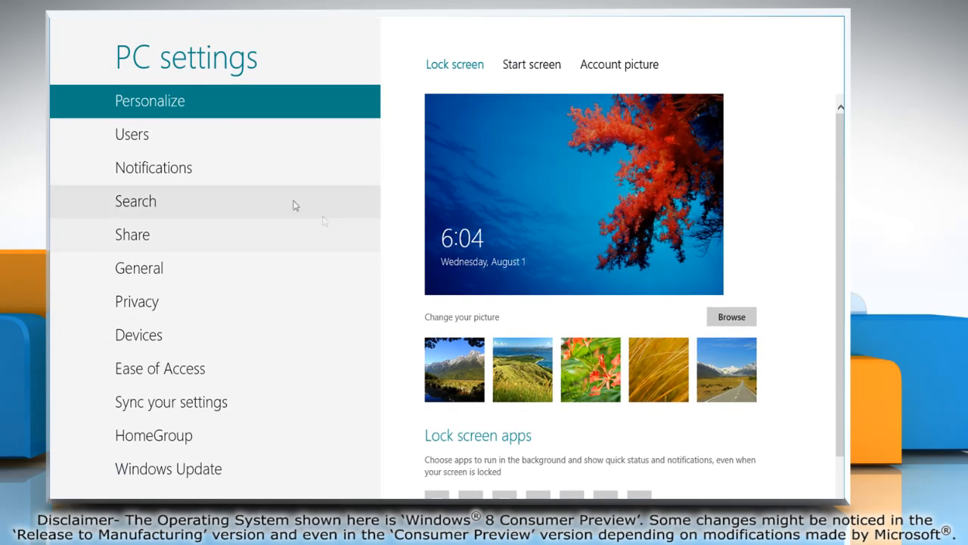
pyautogui.click(131, 134)
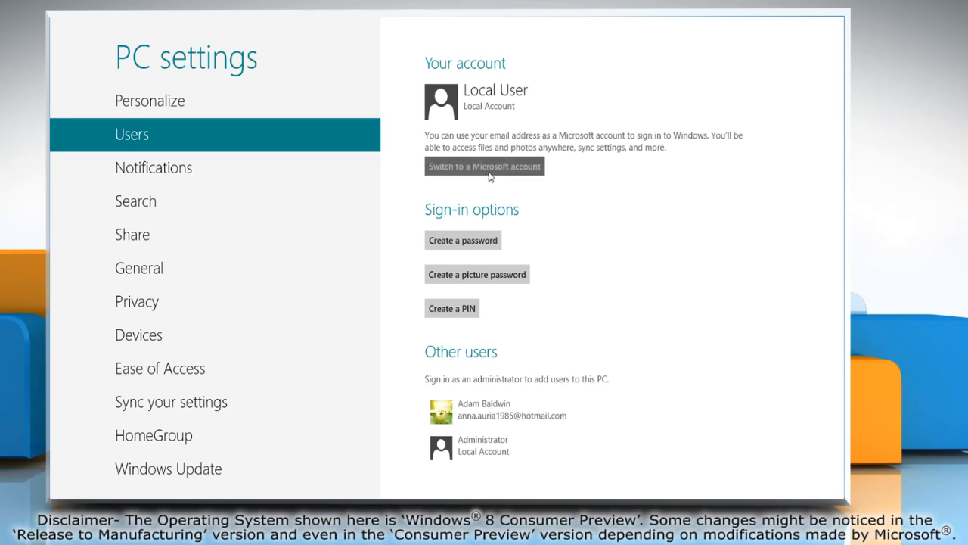
pyautogui.click(485, 164)
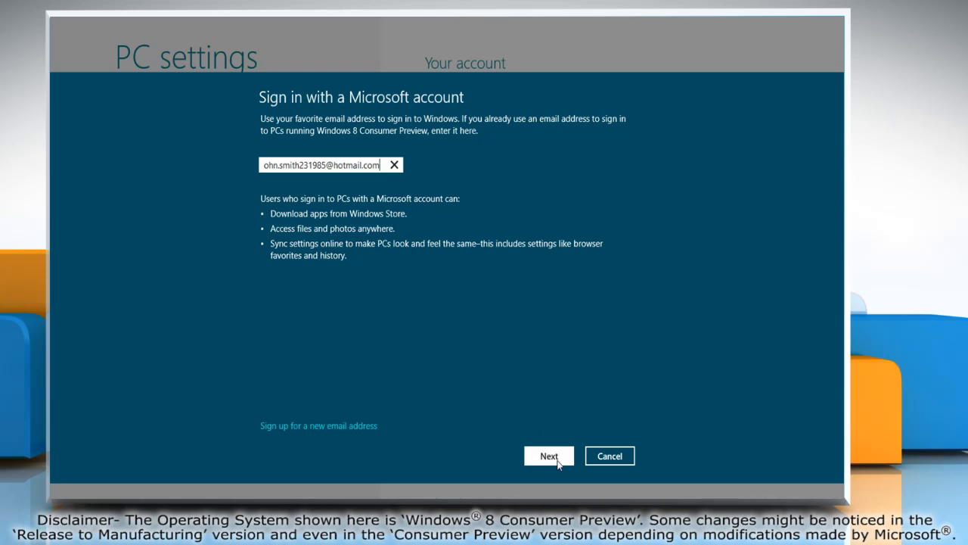
# - Confirm the account email and password, skip security info, and finish switching to the John Smith Microsoft account
pyautogui.click(547, 455)
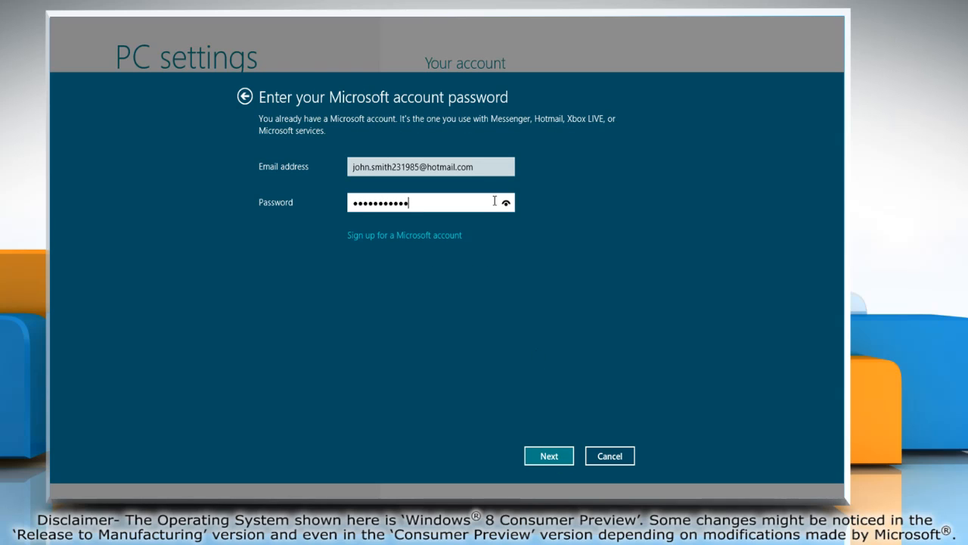
pyautogui.click(548, 455)
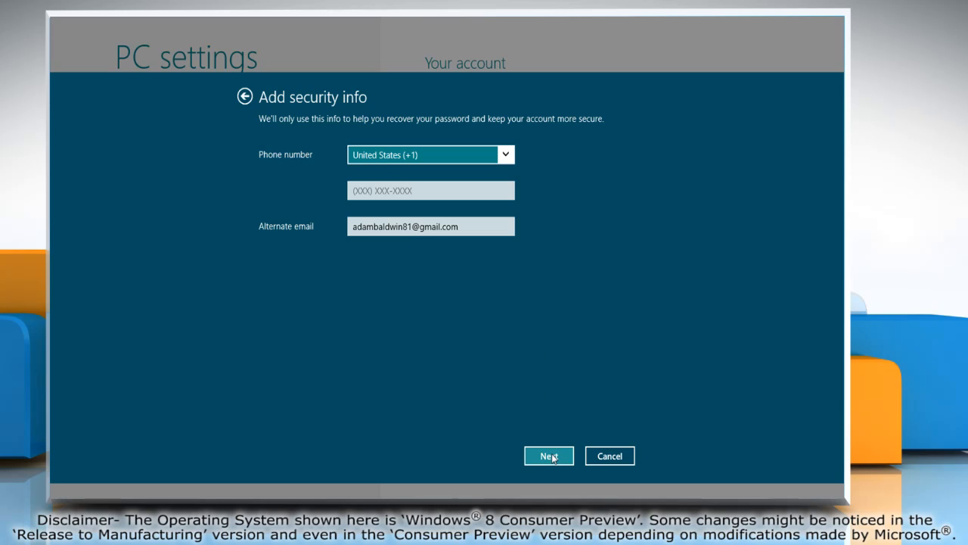
pyautogui.click(547, 455)
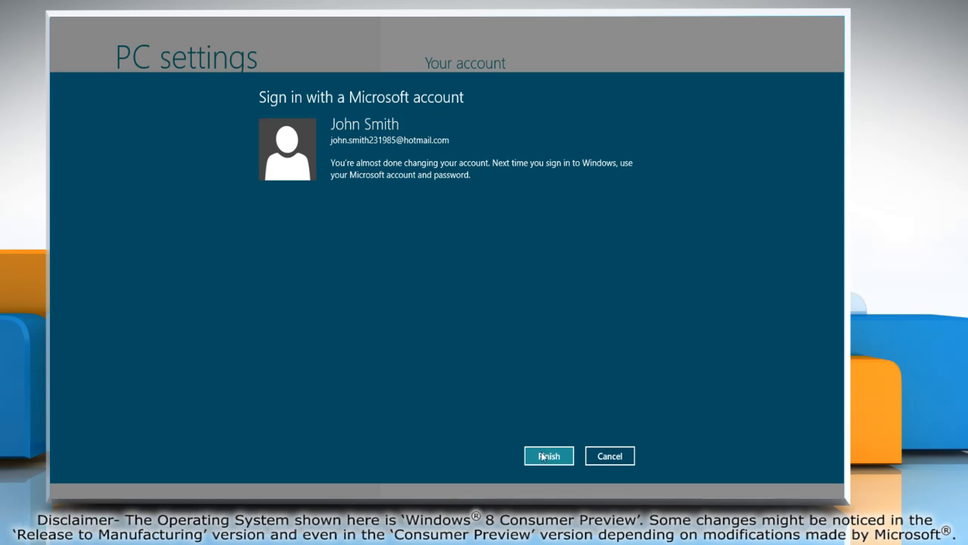
pyautogui.click(548, 455)
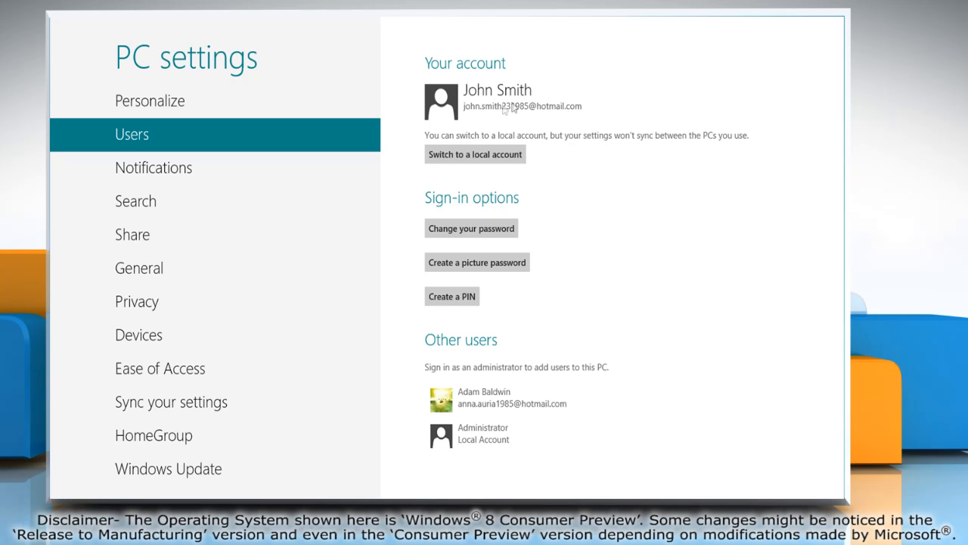